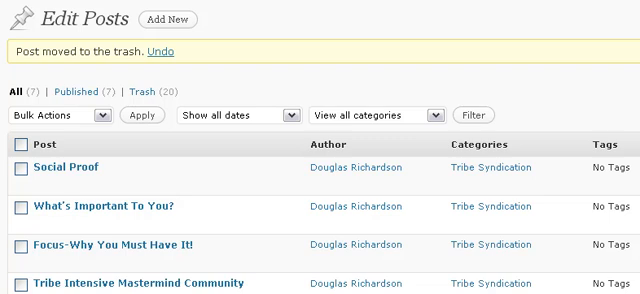
{"action": "mouse_move", "coordinate": [303, 48]}
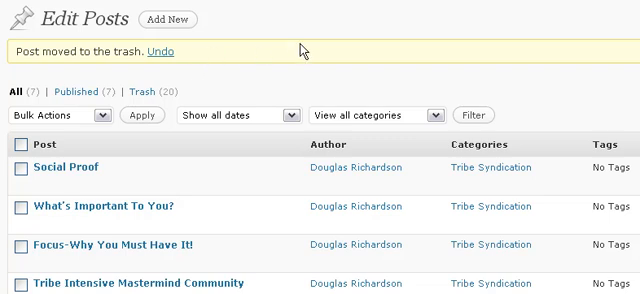
{"action": "mouse_move", "coordinate": [340, 38]}
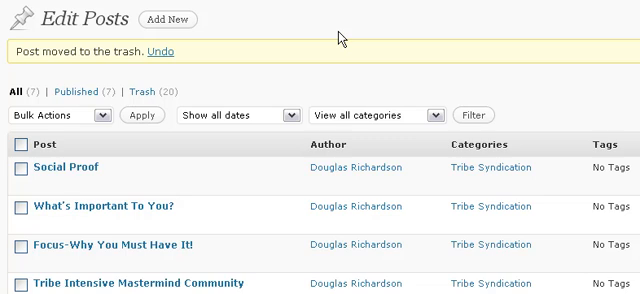
{"action": "mouse_move", "coordinate": [178, 24]}
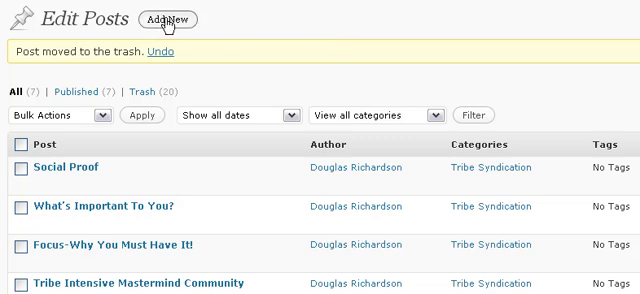
Step: Create a new post and enter 'Title' as its title
{"action": "left_click", "coordinate": [175, 20]}
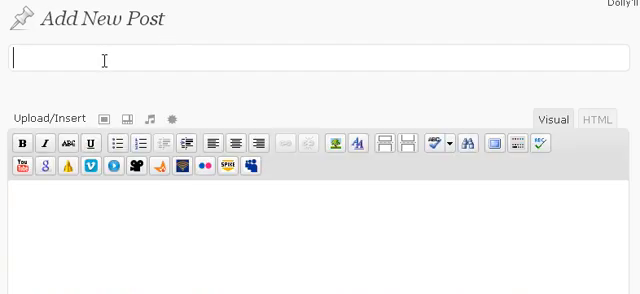
{"action": "type", "text": "T"}
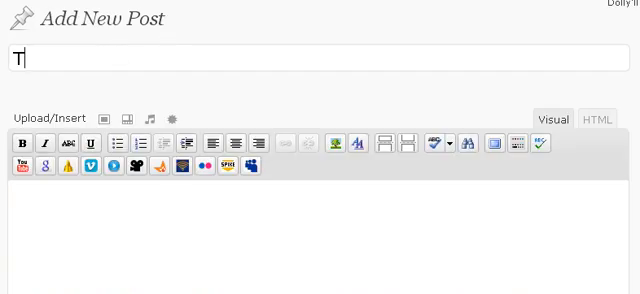
{"action": "type", "text": "itle"}
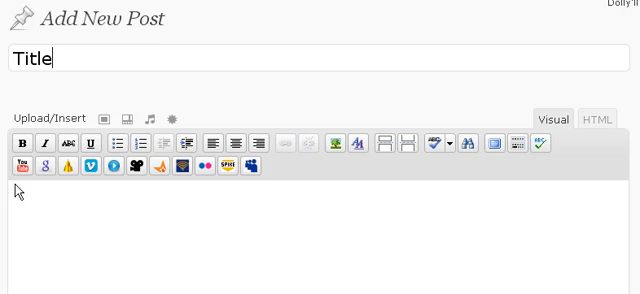
{"action": "mouse_move", "coordinate": [28, 165]}
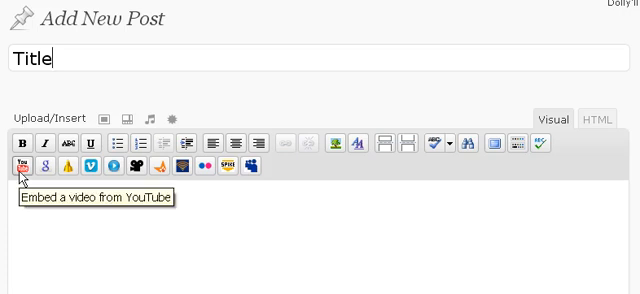
{"action": "mouse_move", "coordinate": [263, 186]}
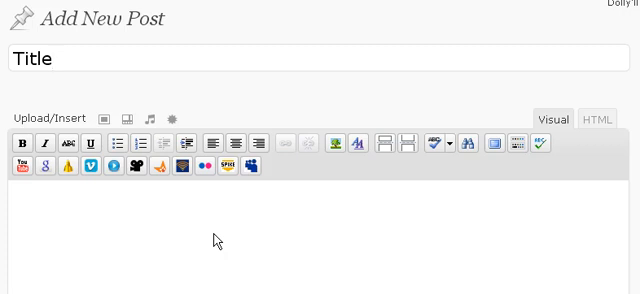
{"action": "left_click", "coordinate": [60, 58]}
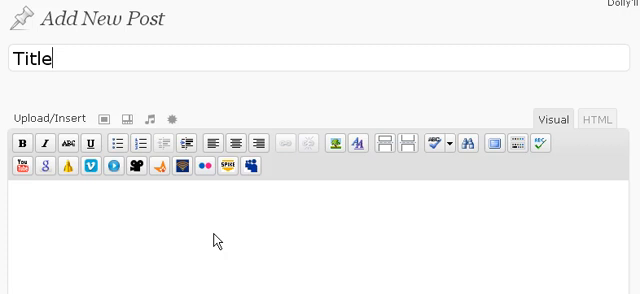
{"action": "mouse_move", "coordinate": [223, 244]}
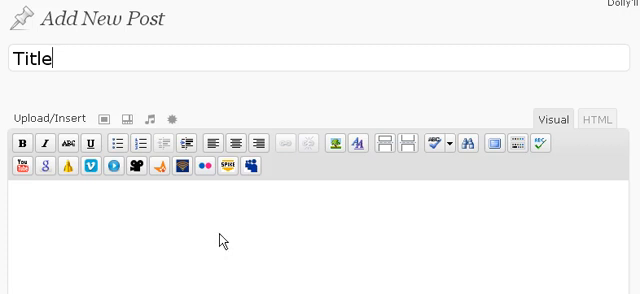
{"action": "mouse_move", "coordinate": [319, 201]}
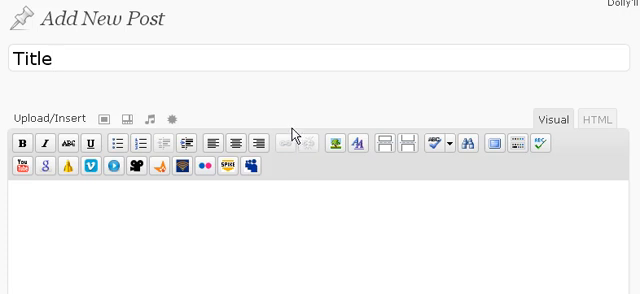
{"action": "mouse_move", "coordinate": [292, 166]}
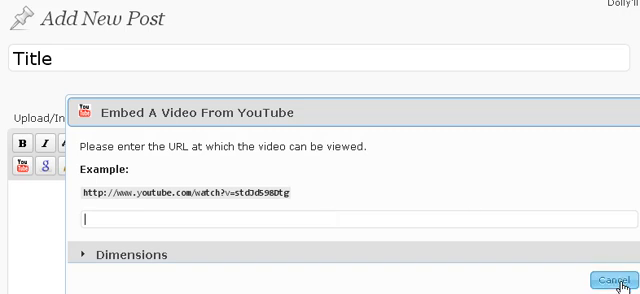
{"action": "left_click", "coordinate": [615, 278]}
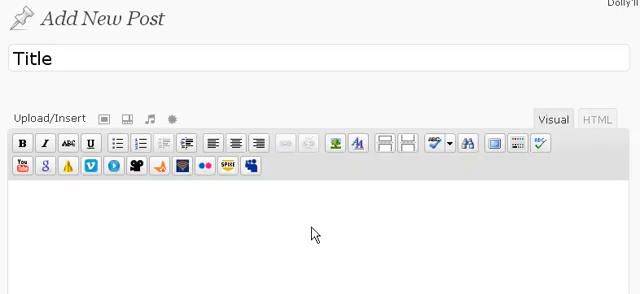
{"action": "mouse_move", "coordinate": [168, 230]}
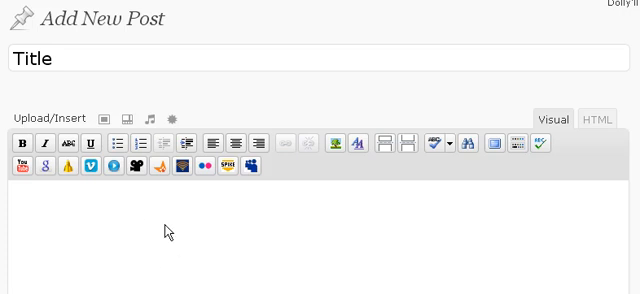
{"action": "mouse_move", "coordinate": [181, 231]}
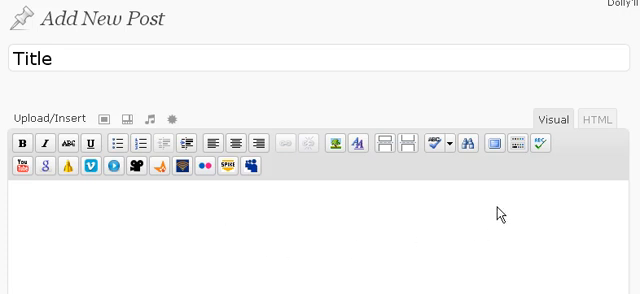
{"action": "mouse_move", "coordinate": [545, 148]}
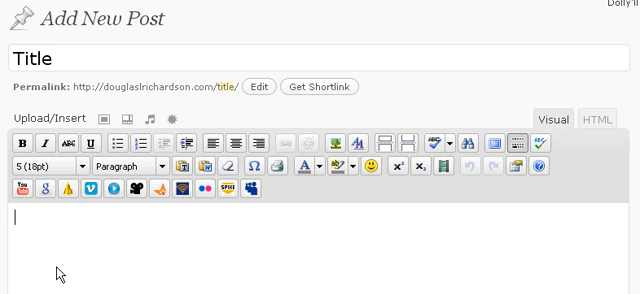
{"action": "mouse_move", "coordinate": [172, 178]}
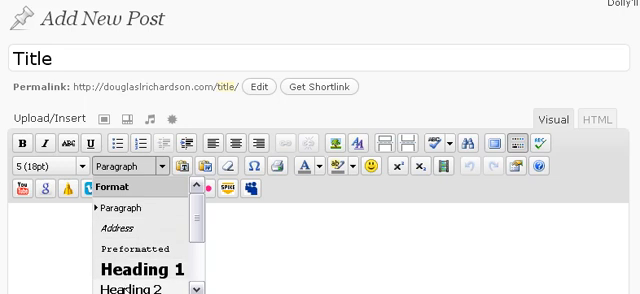
{"action": "mouse_move", "coordinate": [235, 253]}
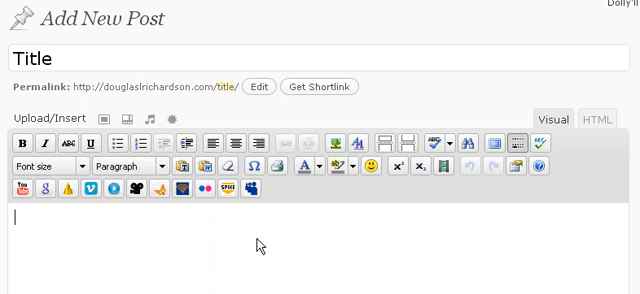
Step: Type placeholder text 'fsd' into the post body at 18pt
{"action": "type", "text": "fsdjflkjlskjldfj"}
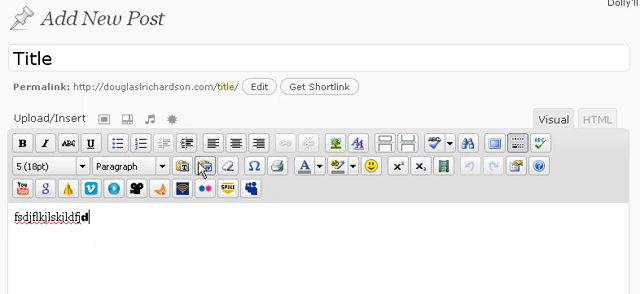
Step: Type more 18pt placeholder text, then continue typing in red
{"action": "type", "text": "dflksdfkjl;jsdf"}
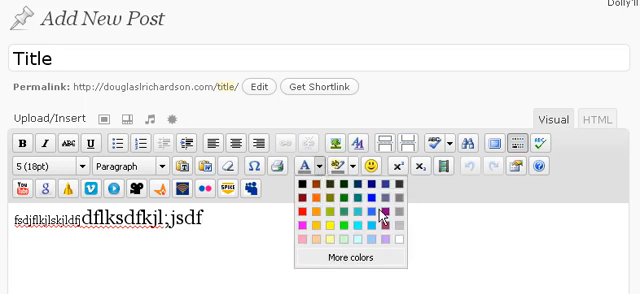
{"action": "left_click", "coordinate": [379, 210]}
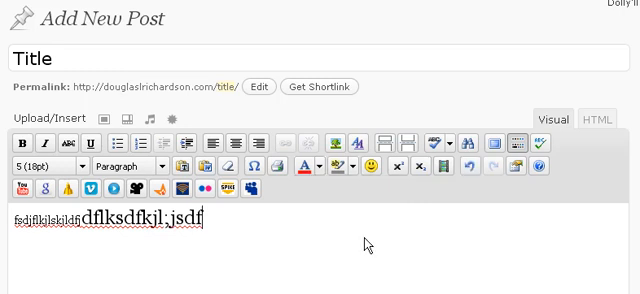
{"action": "type", "text": "flkdsjflk"}
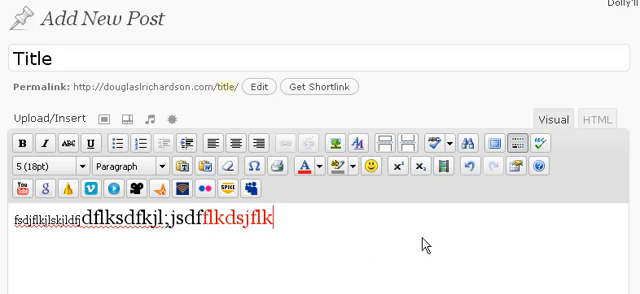
{"action": "type", "text": "sadkfjl"}
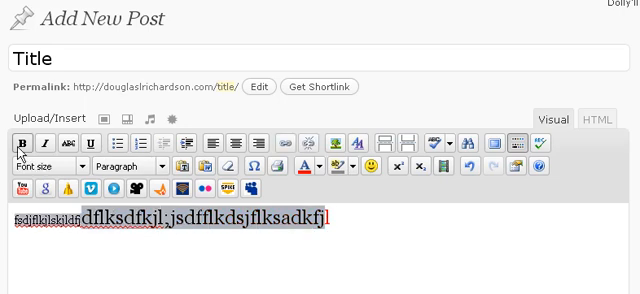
Step: Apply Bold and Italic formatting to the selected body text
{"action": "left_click", "coordinate": [20, 138]}
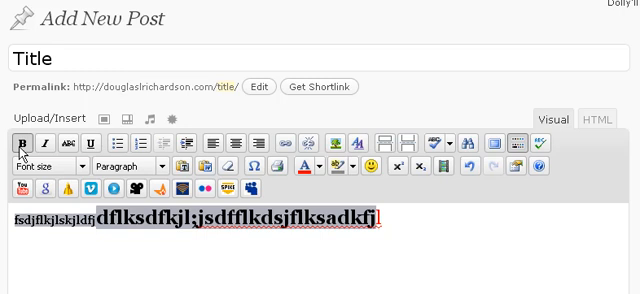
{"action": "left_click", "coordinate": [38, 143]}
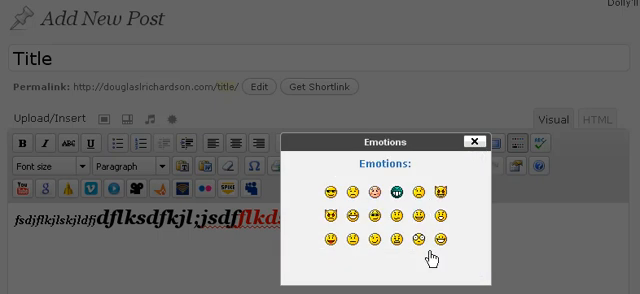
{"action": "mouse_move", "coordinate": [450, 261]}
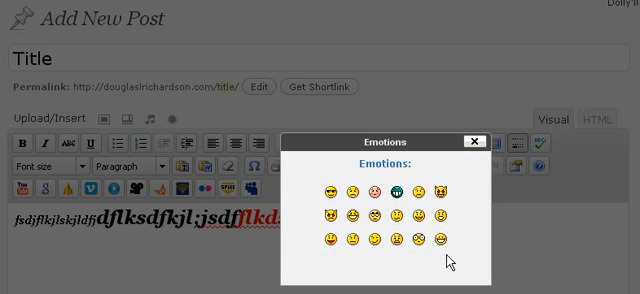
{"action": "mouse_move", "coordinate": [490, 261]}
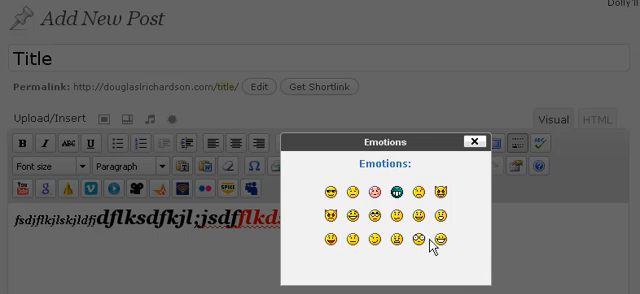
{"action": "left_click", "coordinate": [432, 235]}
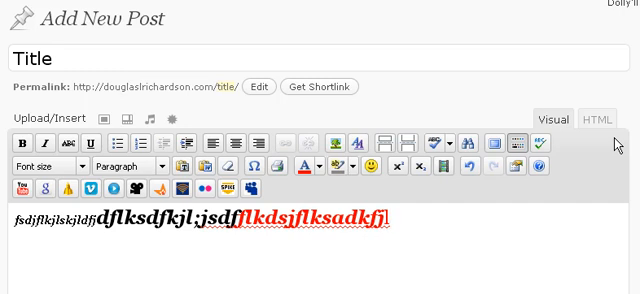
{"action": "mouse_move", "coordinate": [525, 235]}
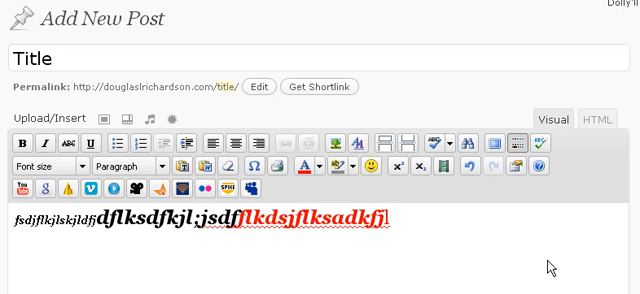
{"action": "mouse_move", "coordinate": [546, 258]}
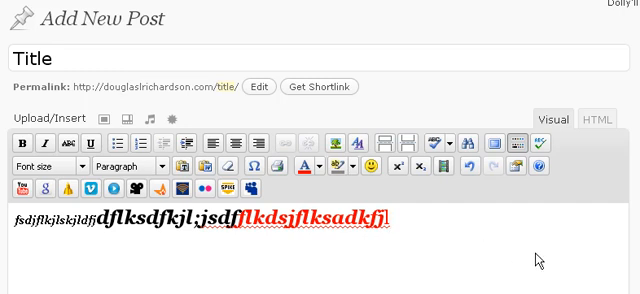